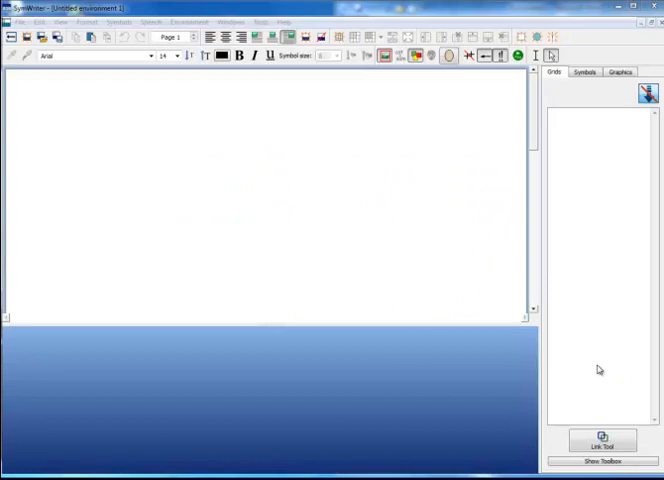
pyautogui.moveTo(492, 396)
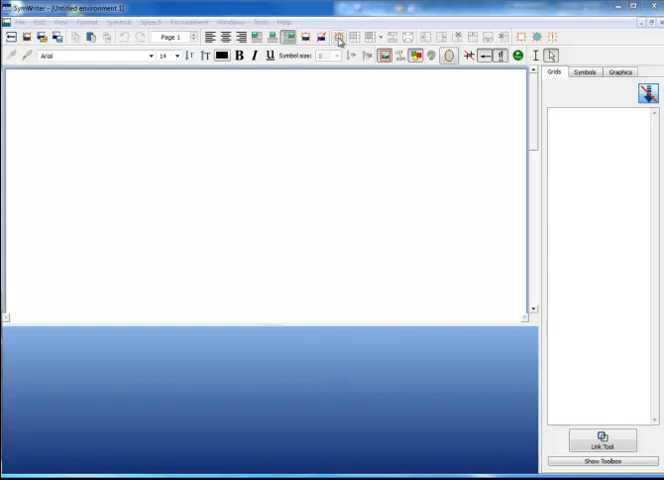
# - Start a new grid with 4 columns and 2 rows, keeping cells as Symbols and Text
pyautogui.click(338, 38)
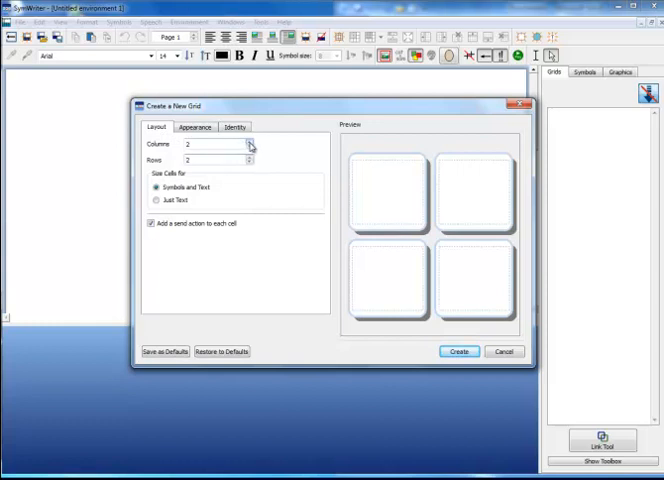
pyautogui.click(248, 142)
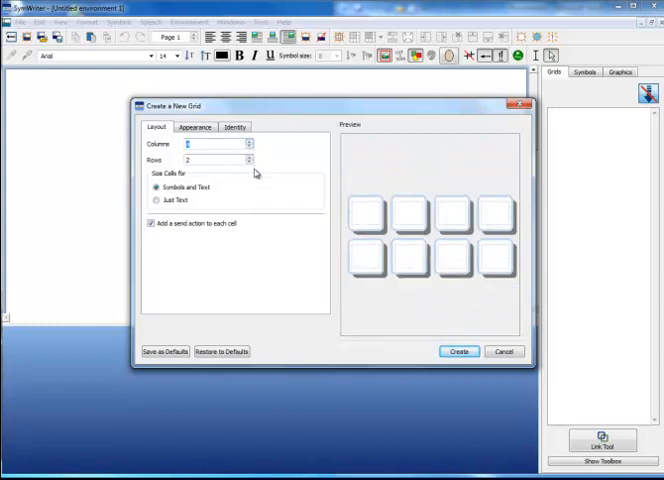
pyautogui.moveTo(180, 196)
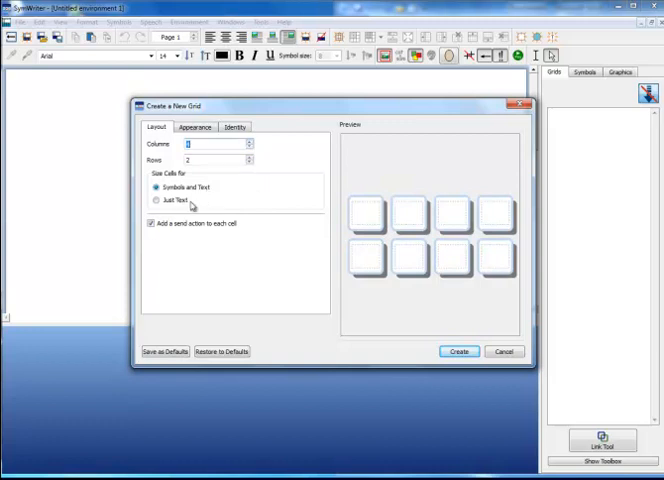
pyautogui.click(156, 200)
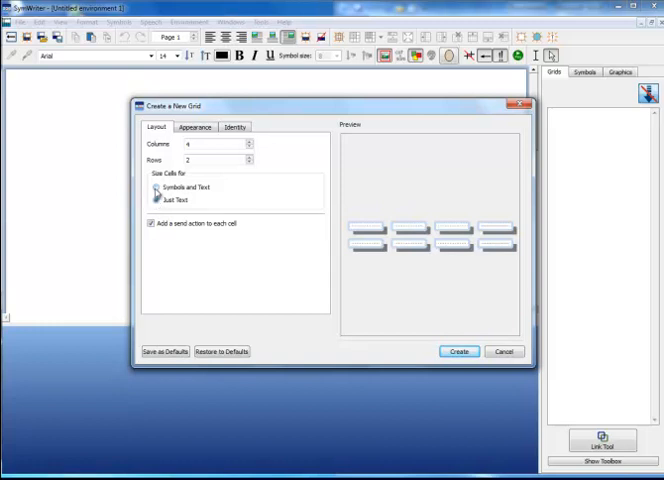
pyautogui.click(170, 200)
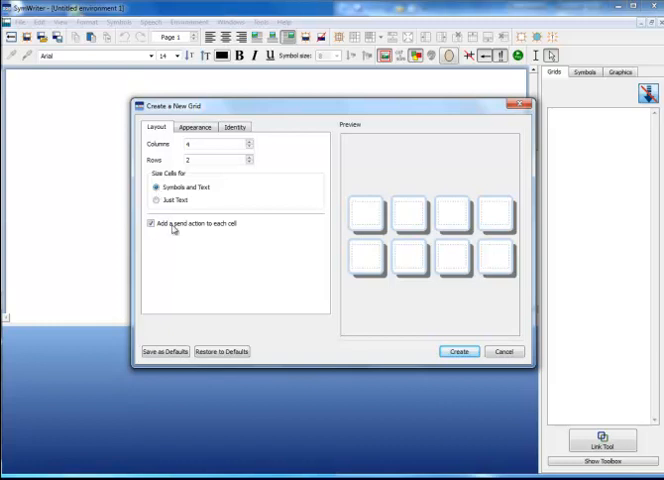
pyautogui.moveTo(148, 224)
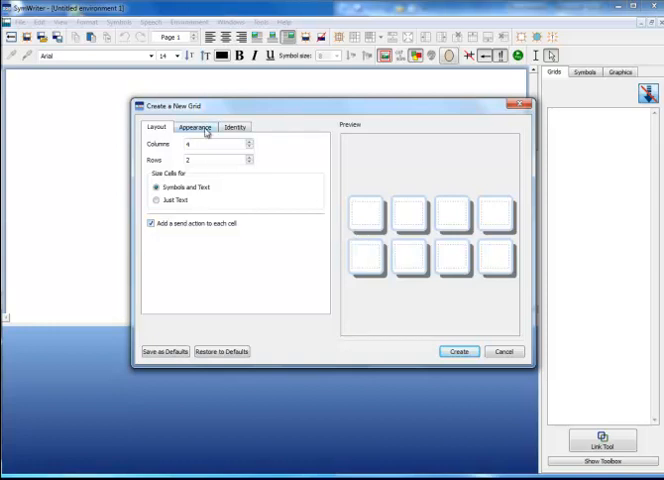
# - Set the cells' Border Effects to Solid with a black effect colour under Appearance
pyautogui.click(196, 128)
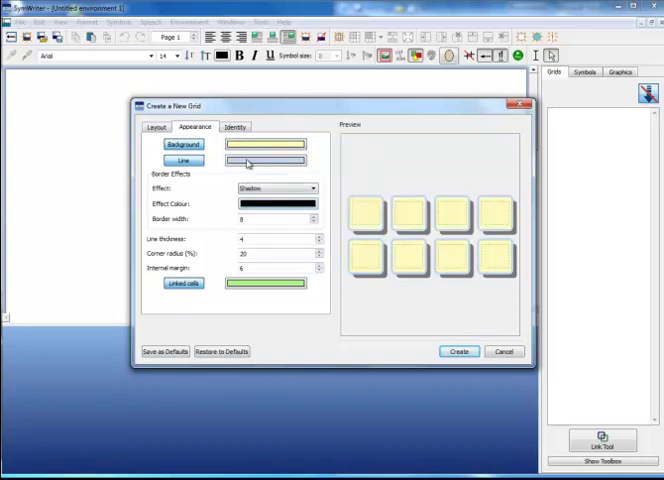
pyautogui.click(264, 160)
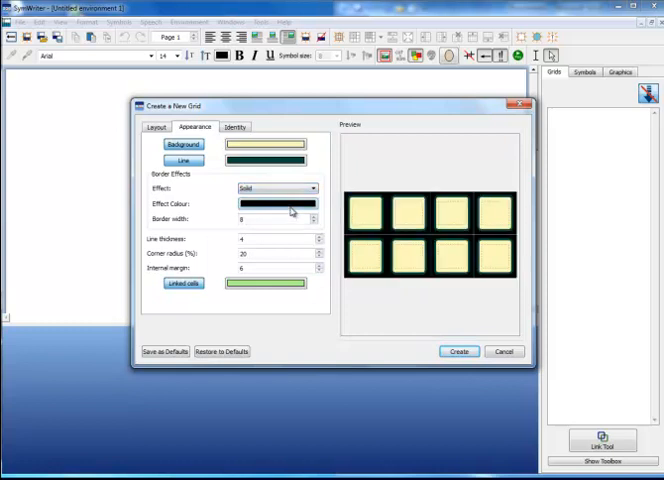
# - Try Curve and None border effects, settle on Shadow, and lighten the cell outlines
pyautogui.click(314, 188)
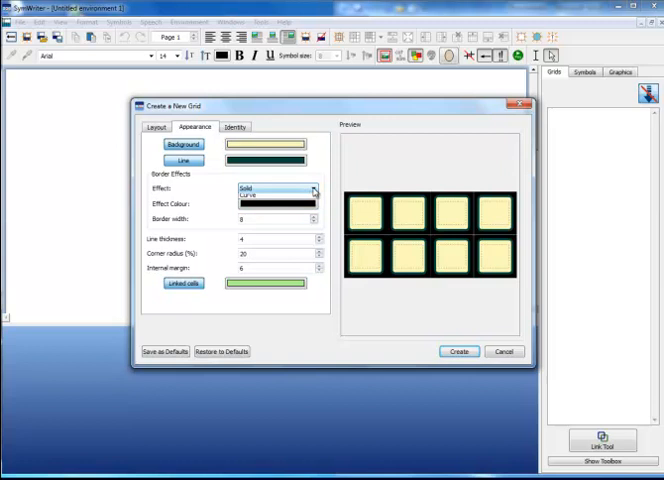
pyautogui.click(312, 188)
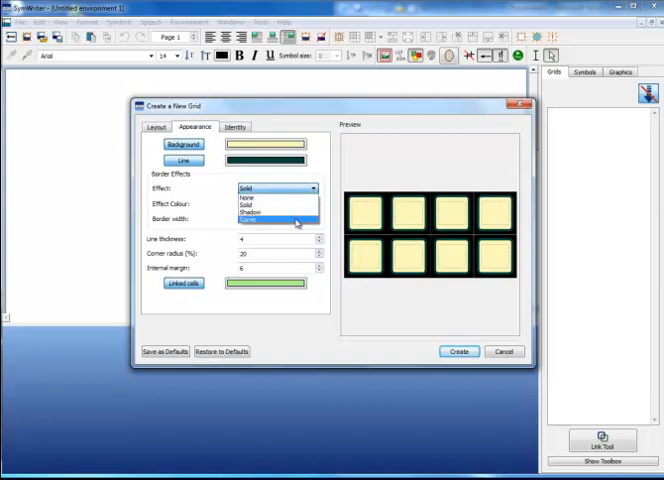
pyautogui.click(252, 220)
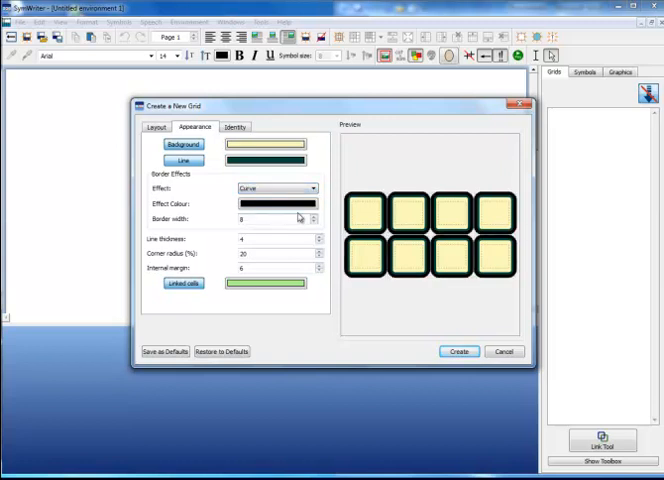
pyautogui.click(312, 188)
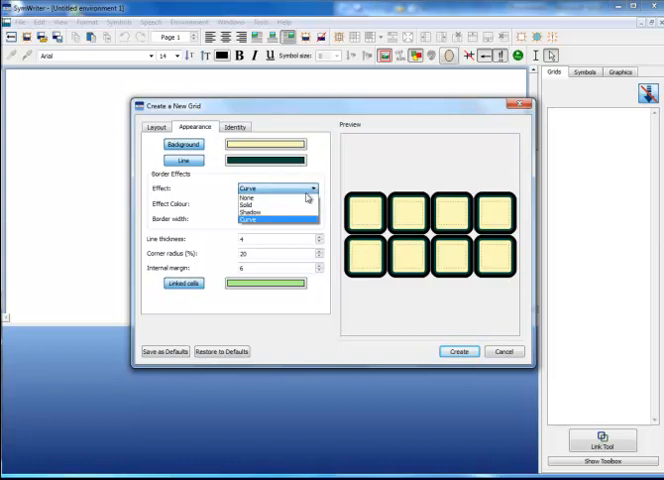
pyautogui.click(248, 190)
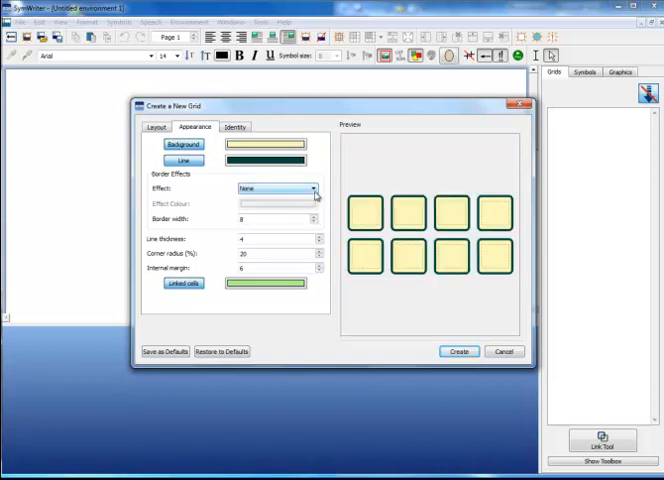
pyautogui.click(314, 188)
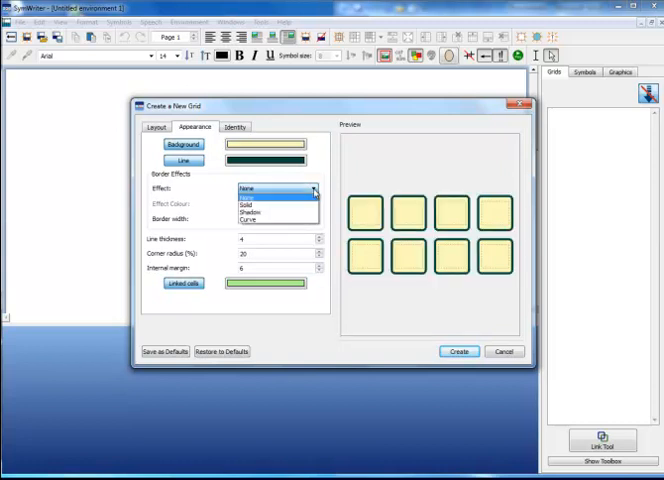
pyautogui.click(244, 212)
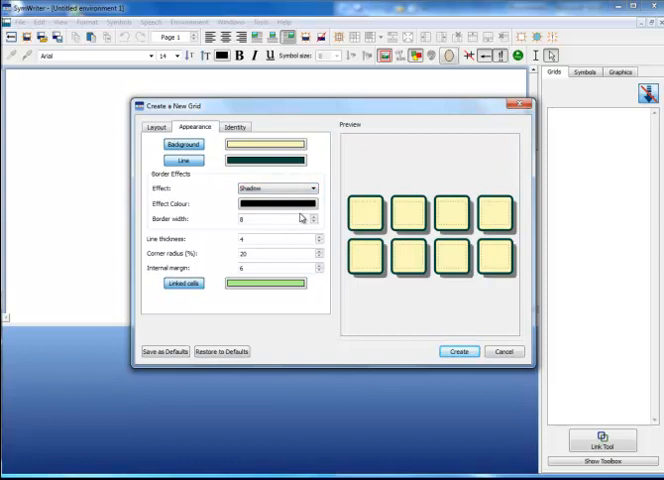
pyautogui.moveTo(322, 228)
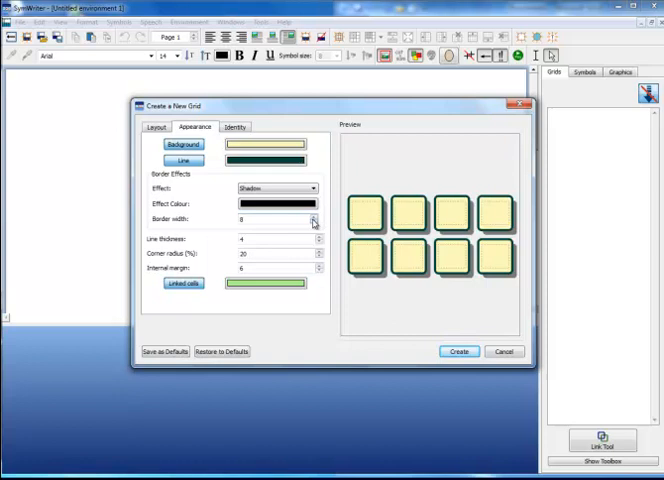
pyautogui.click(314, 220)
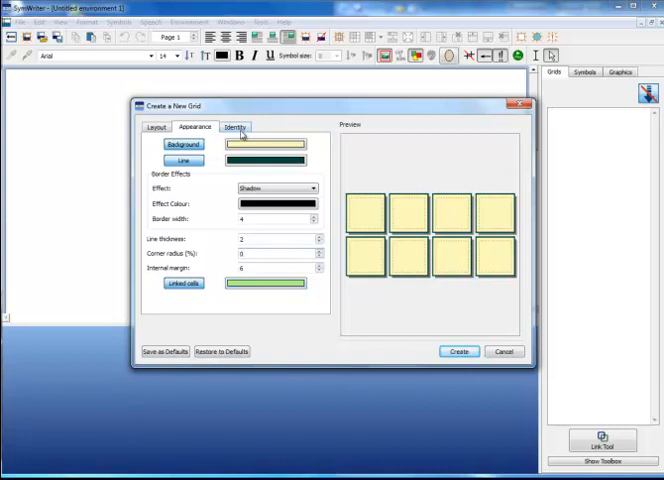
# - Review the grid's Name and Notes under Identity, then return to Layout settings
pyautogui.click(234, 128)
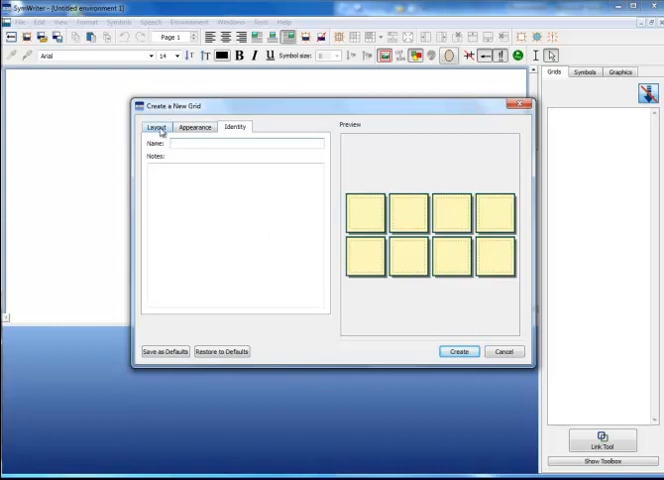
pyautogui.click(156, 128)
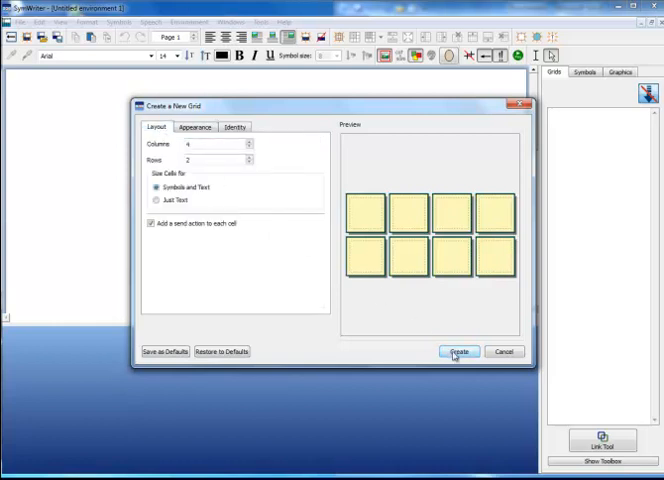
# - Create the 4×2 grid and drag its bounds to fill the environment stage
pyautogui.click(458, 352)
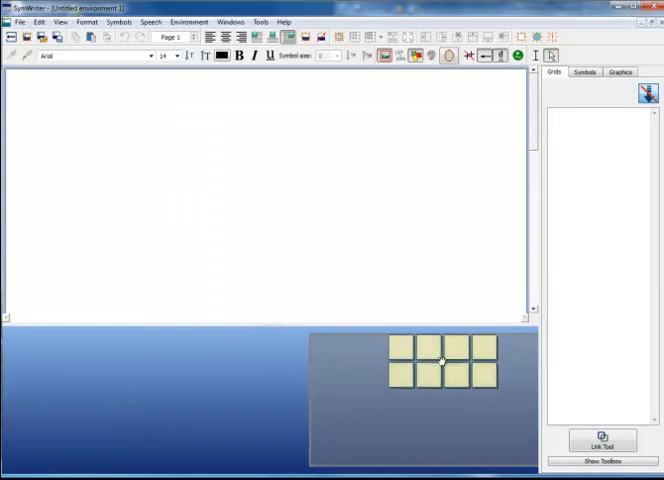
pyautogui.moveTo(440, 364); pyautogui.dragTo(320, 400)
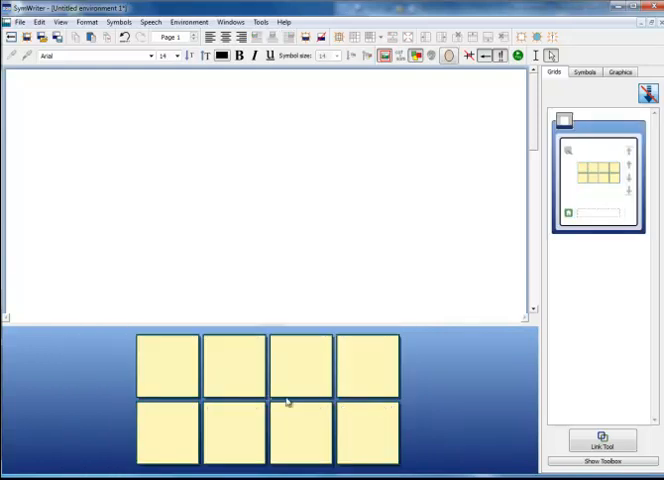
pyautogui.moveTo(376, 380)
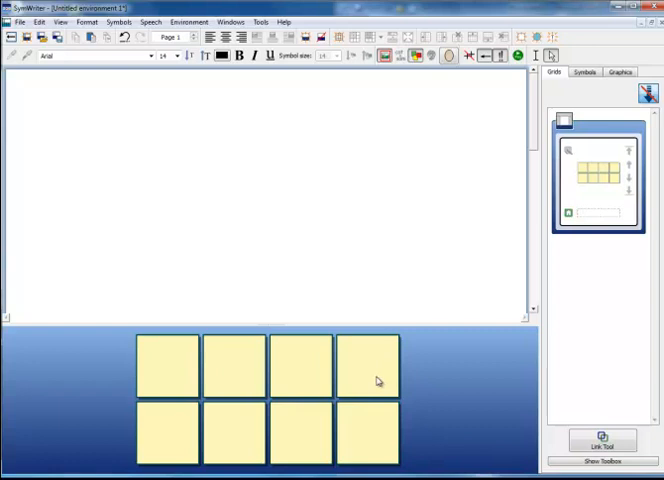
pyautogui.moveTo(372, 380)
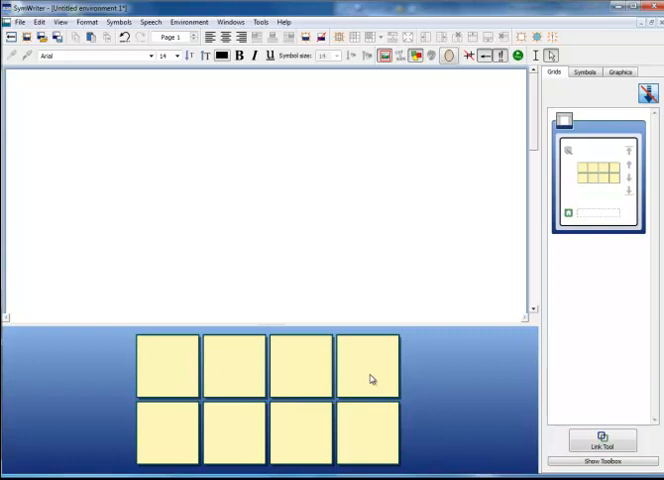